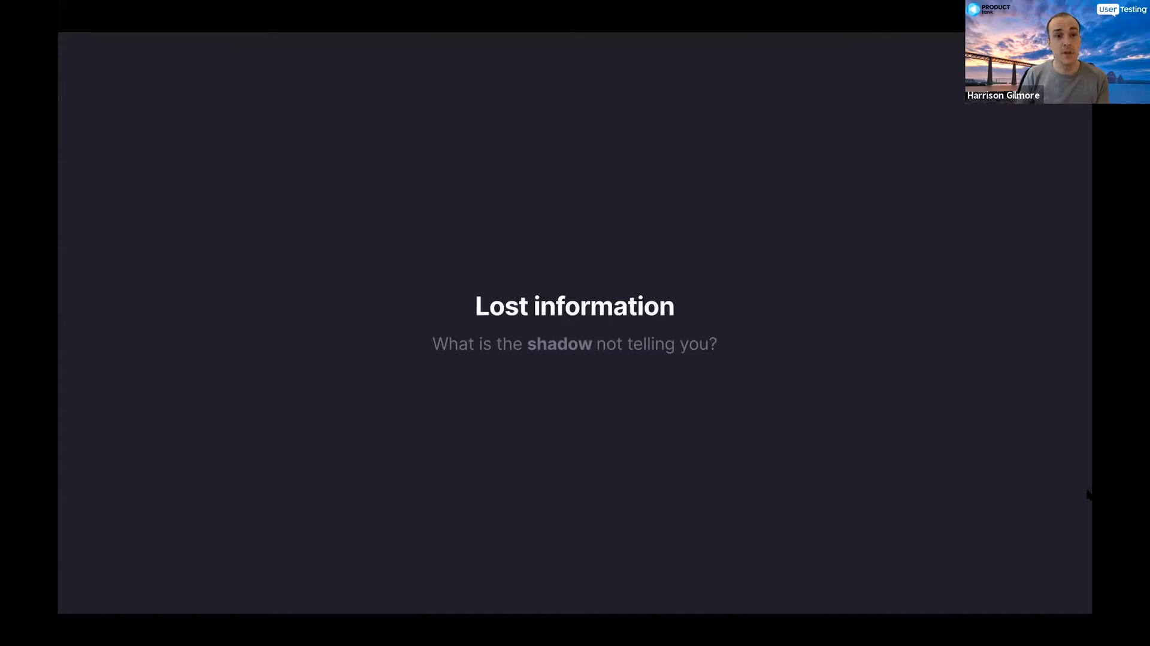
{"action": "mouse_move", "coordinate": [1077, 495]}
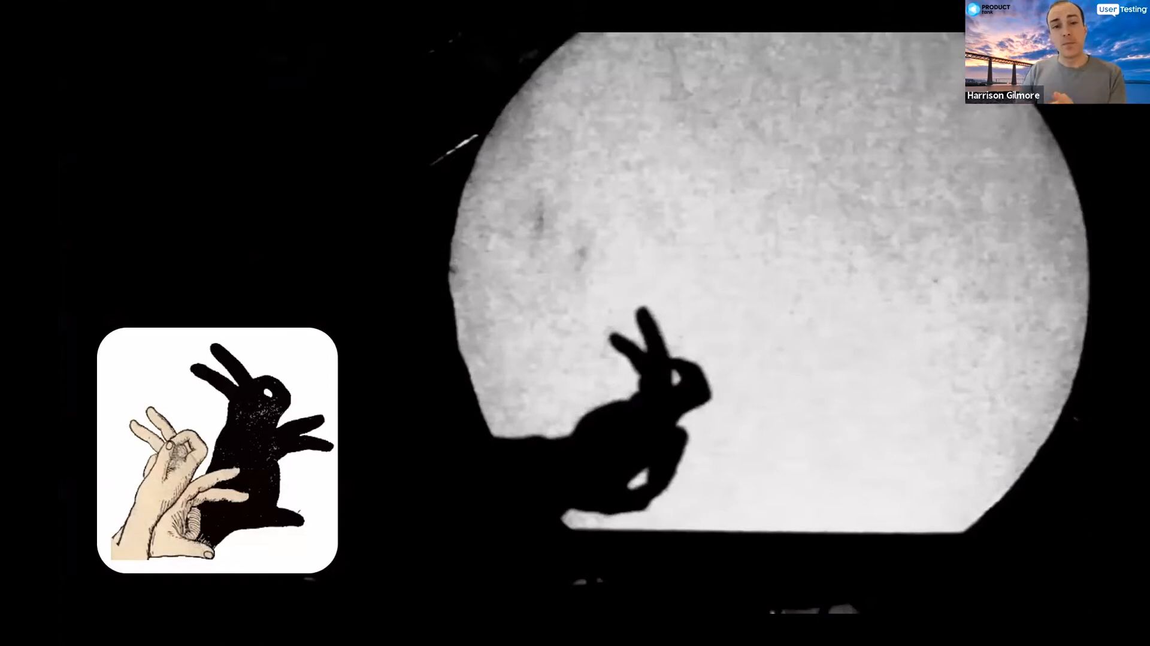
{"action": "mouse_move", "coordinate": [1083, 530]}
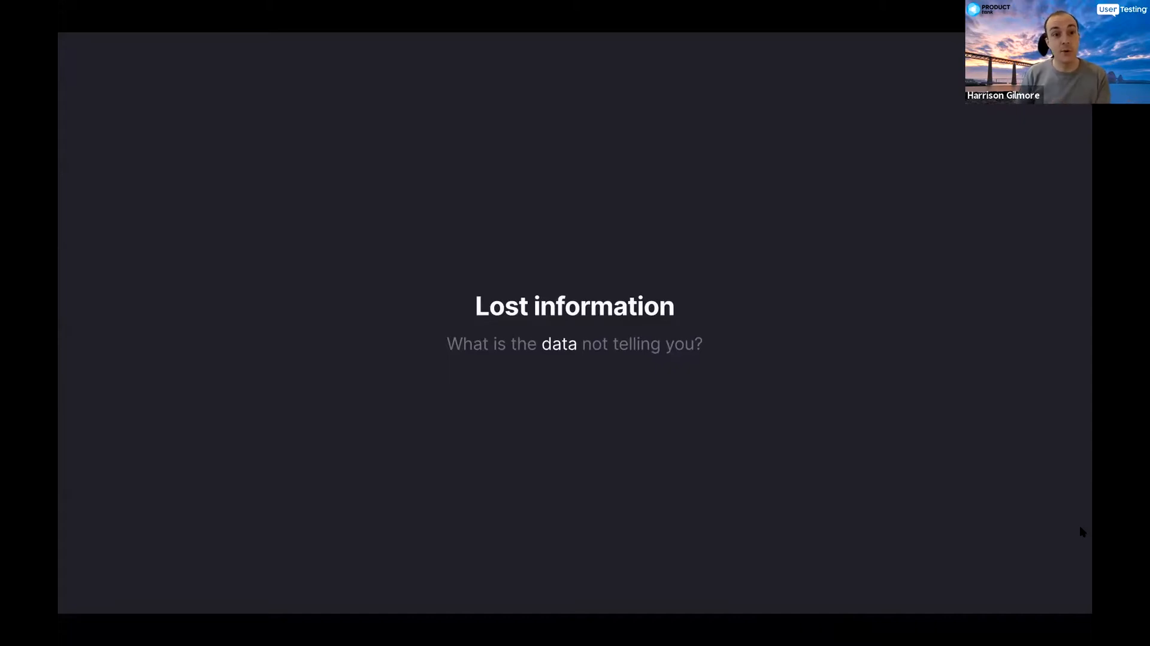
{"action": "mouse_move", "coordinate": [1078, 531]}
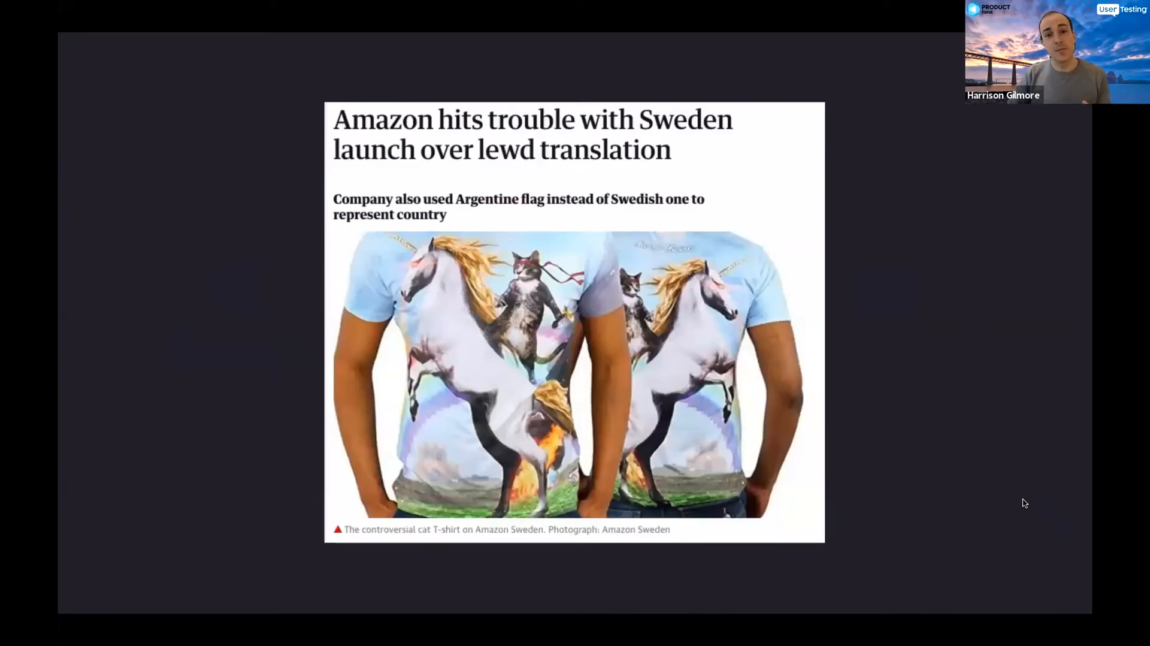
{"action": "mouse_move", "coordinate": [1046, 486]}
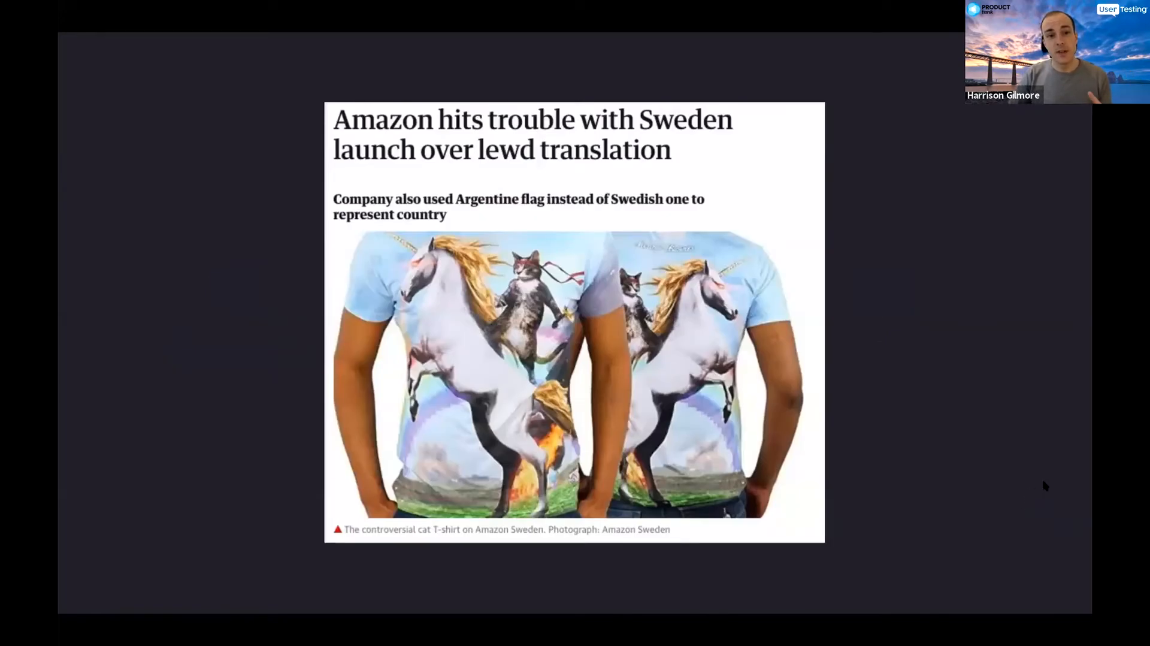
{"action": "mouse_move", "coordinate": [1048, 485]}
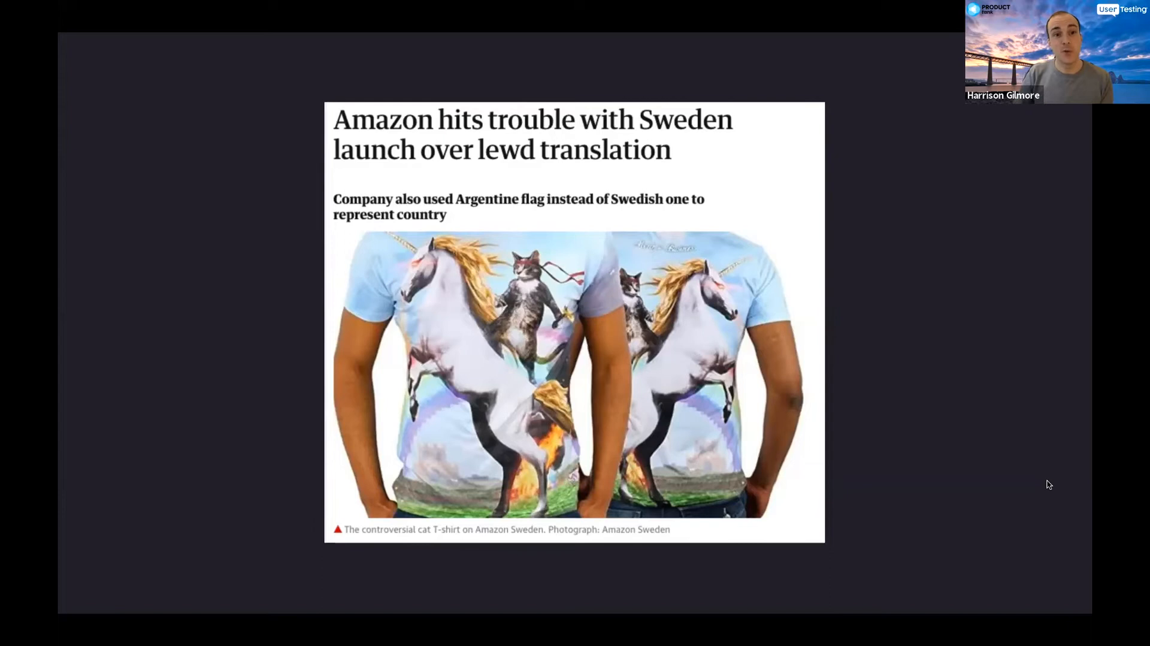
{"action": "mouse_move", "coordinate": [1050, 491]}
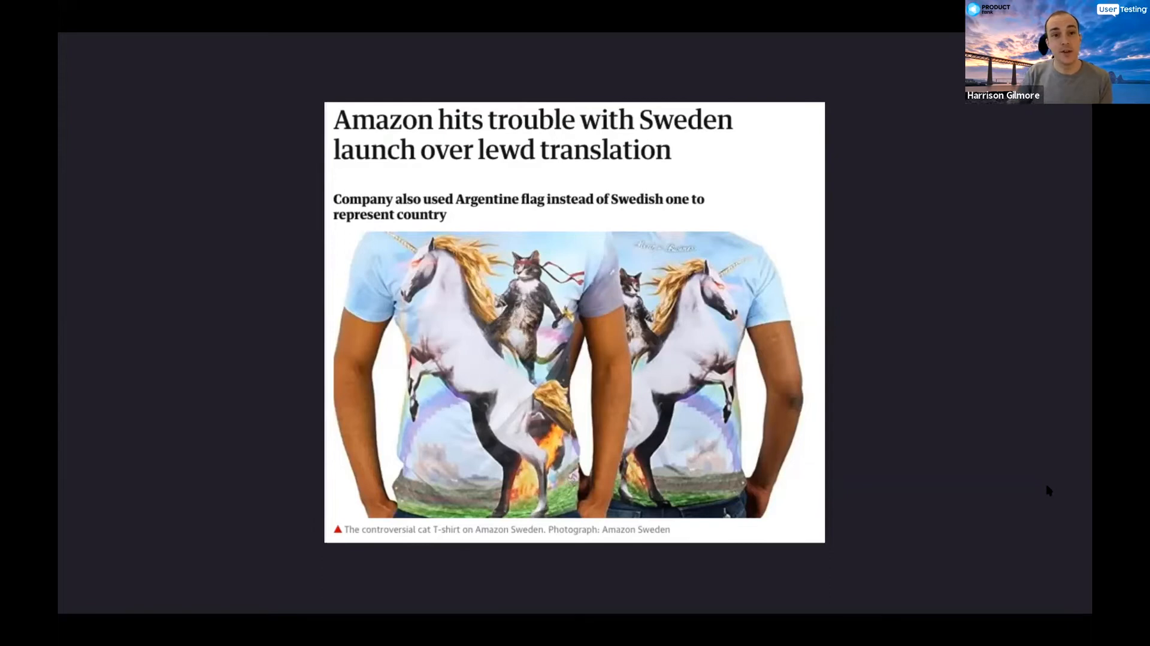
{"action": "mouse_move", "coordinate": [1051, 483]}
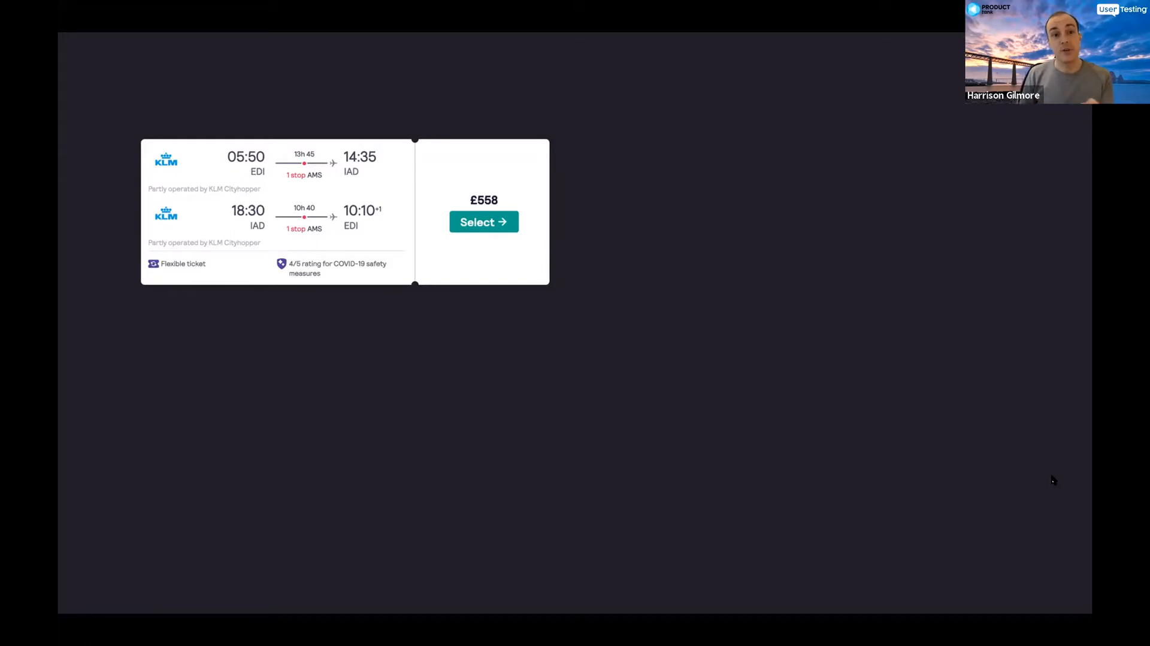
{"action": "left_click", "coordinate": [483, 221]}
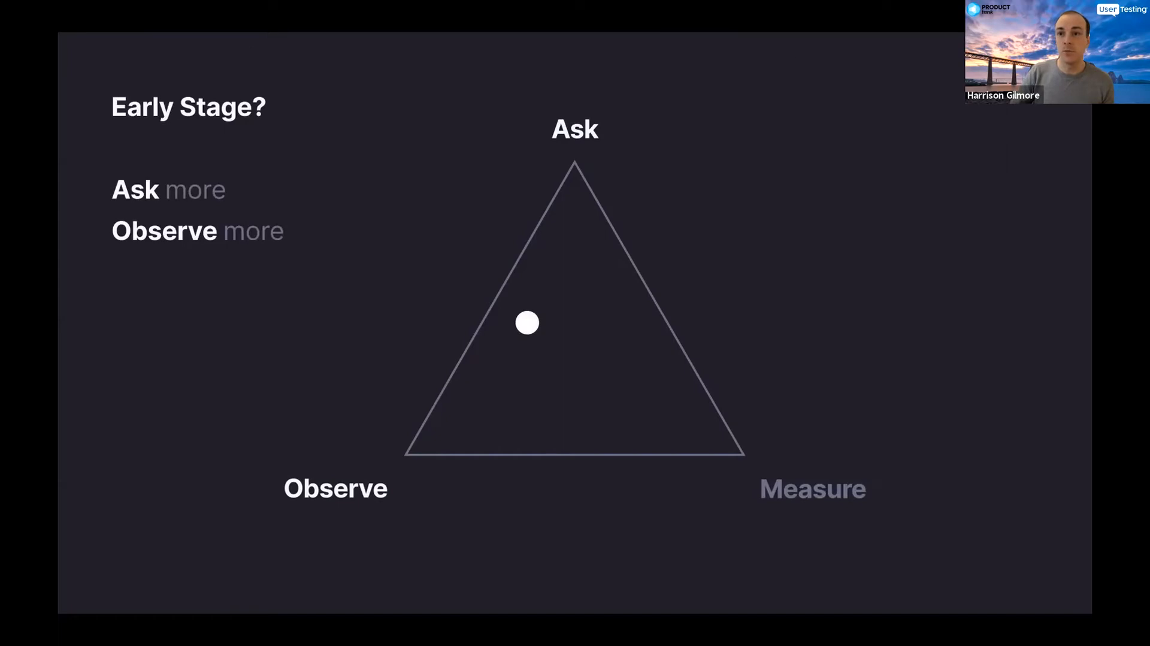
{"action": "mouse_move", "coordinate": [789, 226]}
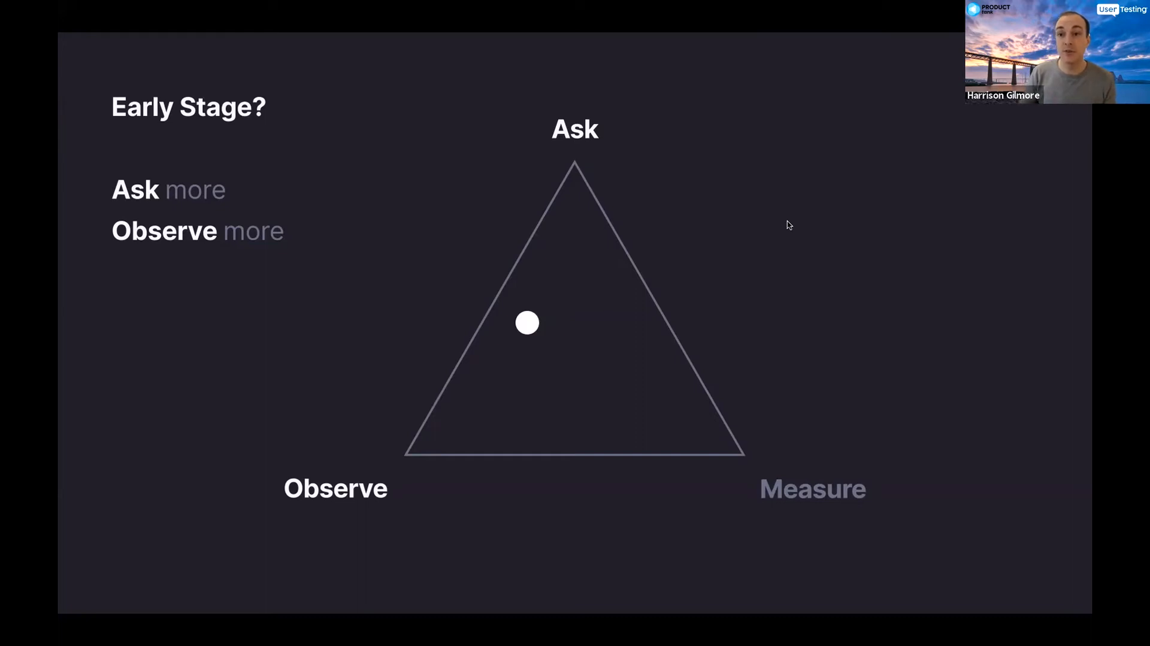
{"action": "mouse_move", "coordinate": [802, 314]}
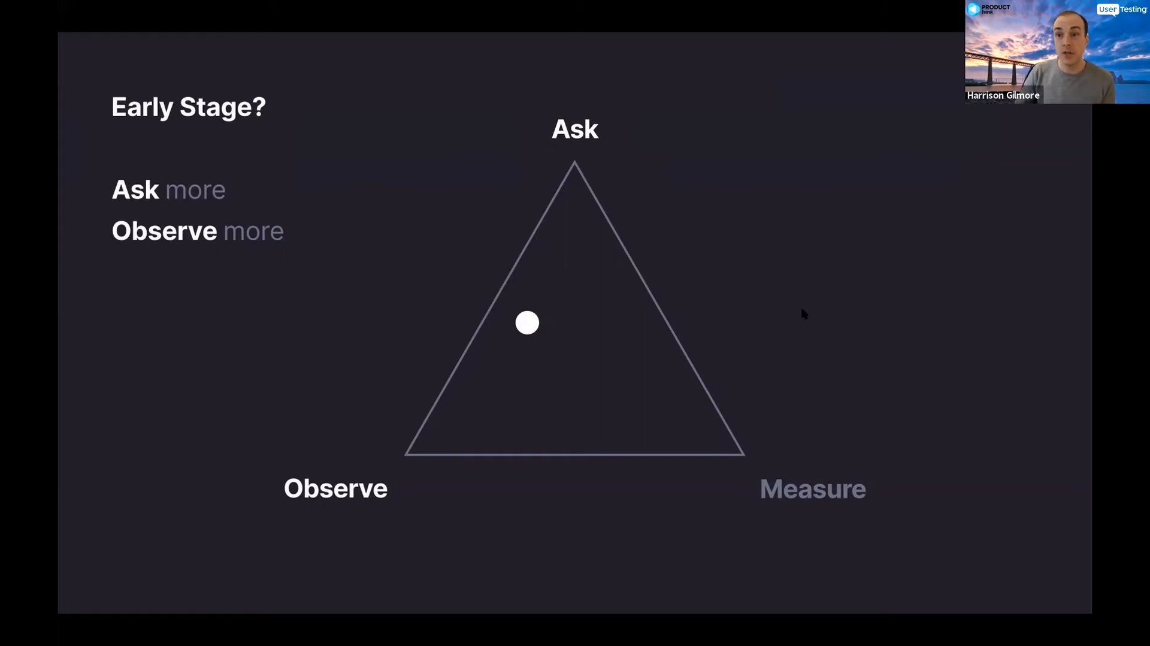
{"action": "mouse_move", "coordinate": [844, 344]}
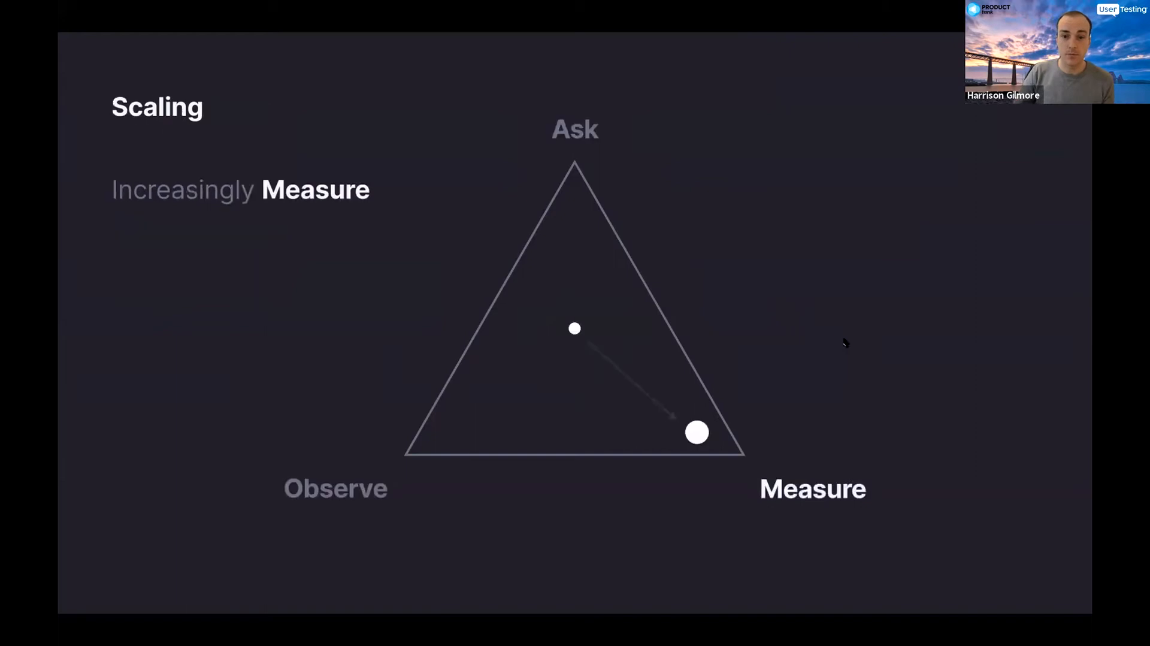
{"action": "mouse_move", "coordinate": [852, 336]}
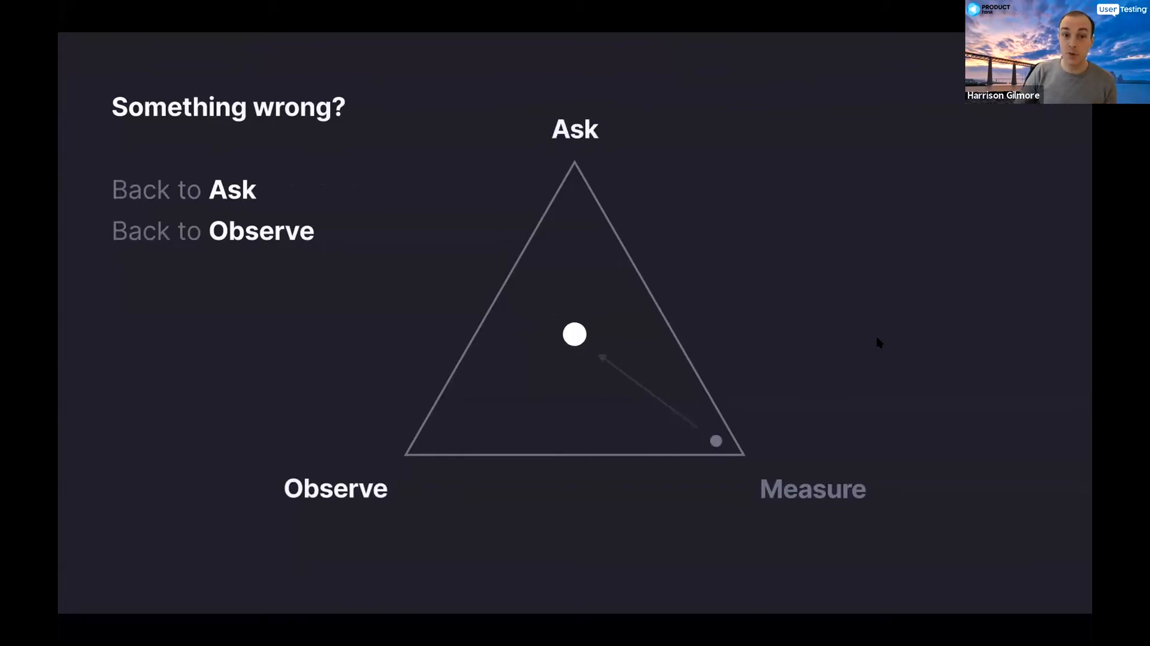
{"action": "mouse_move", "coordinate": [874, 337]}
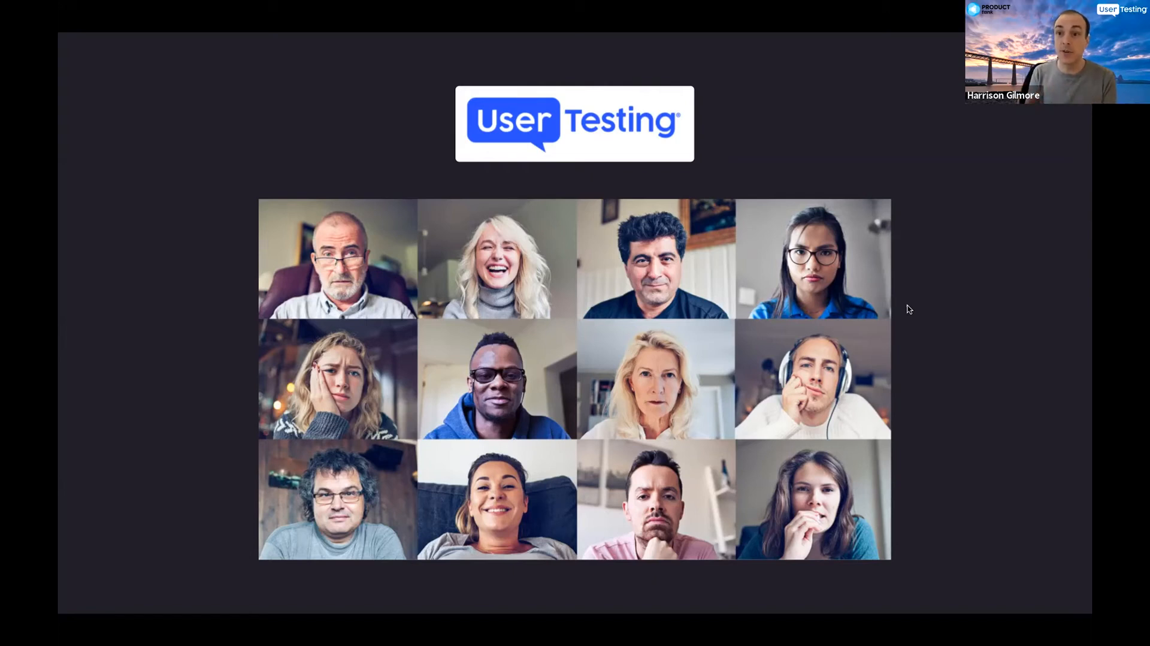
{"action": "mouse_move", "coordinate": [950, 344]}
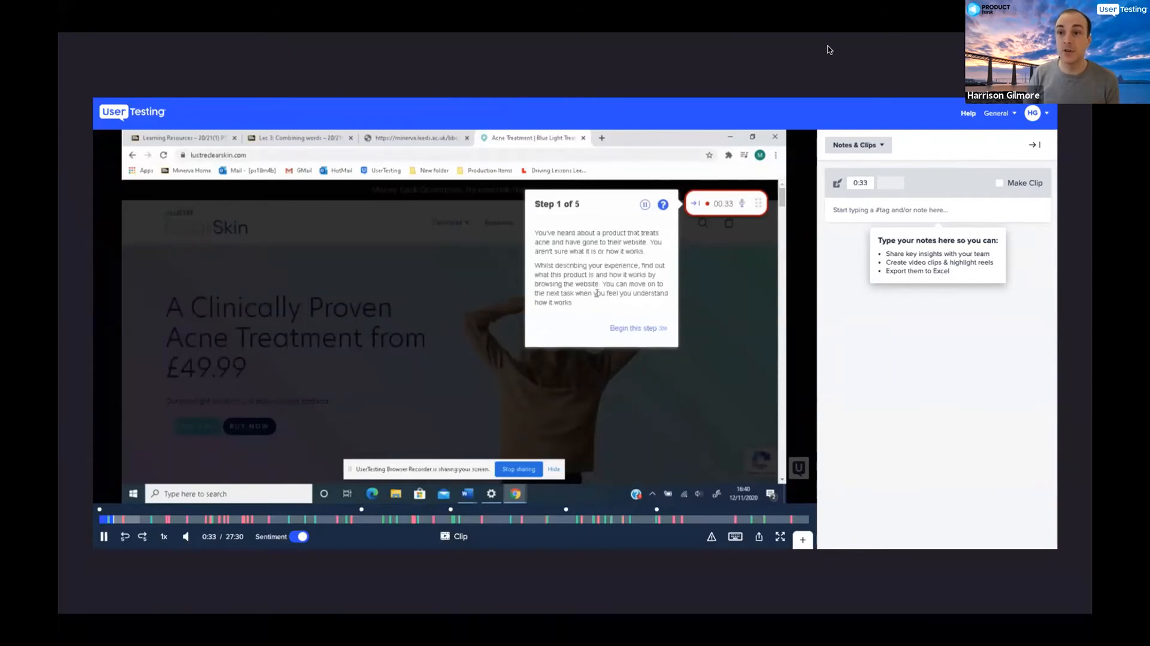
{"action": "mouse_move", "coordinate": [428, 373]}
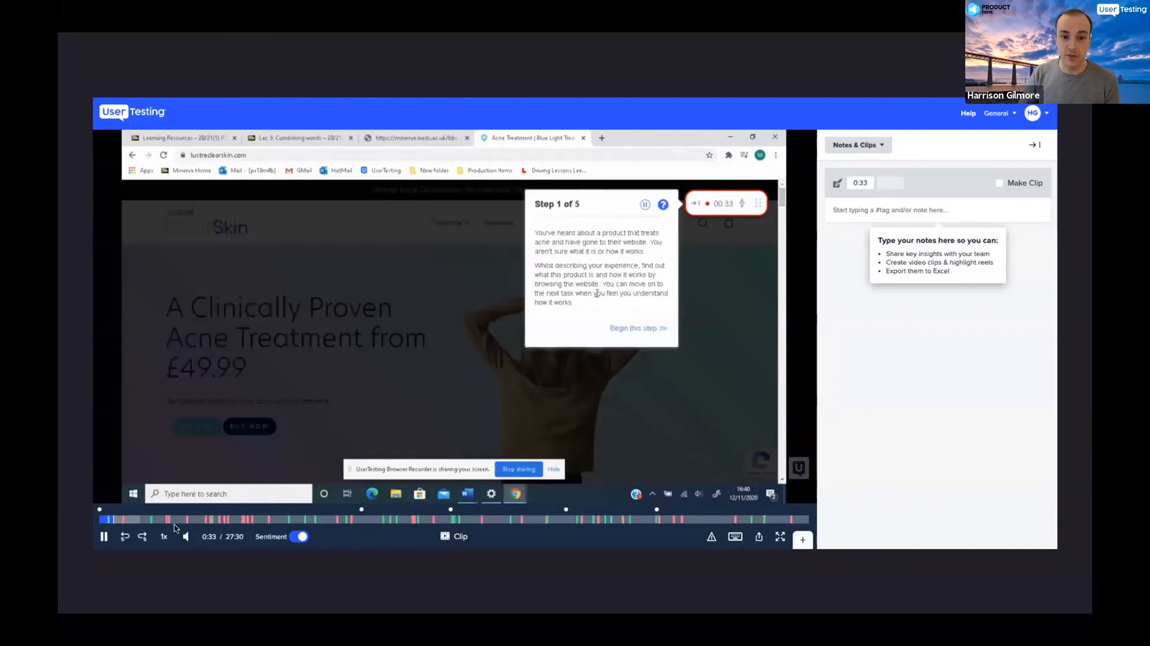
{"action": "mouse_move", "coordinate": [328, 522]}
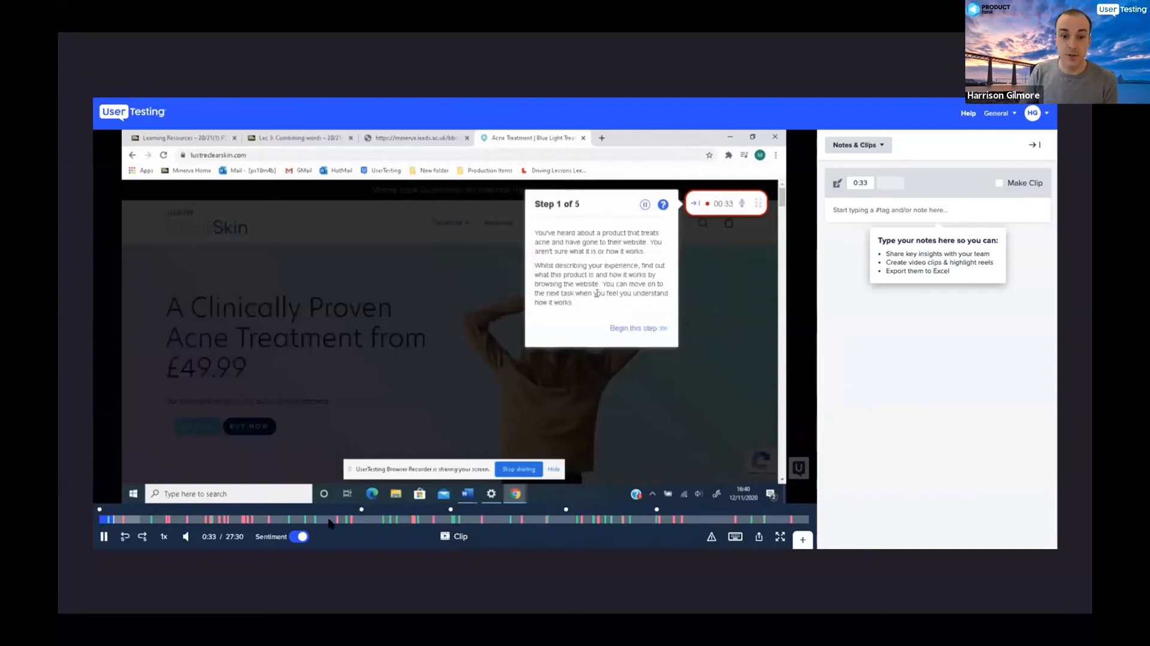
{"action": "mouse_move", "coordinate": [499, 532]}
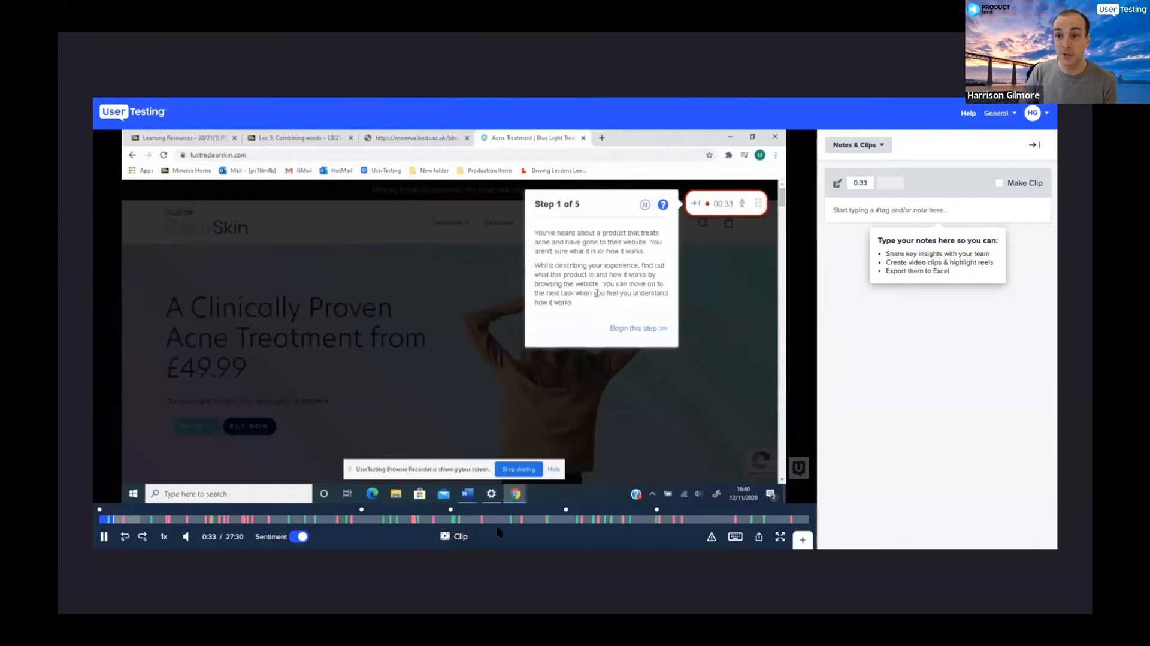
{"action": "mouse_move", "coordinate": [829, 485]}
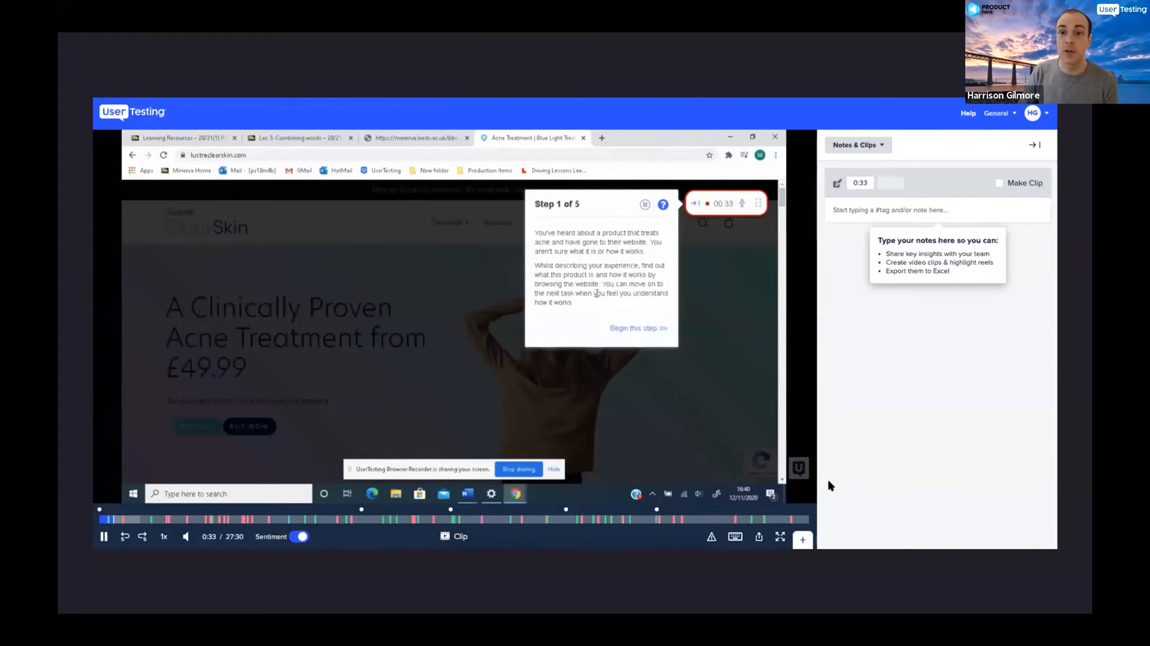
{"action": "mouse_move", "coordinate": [864, 489]}
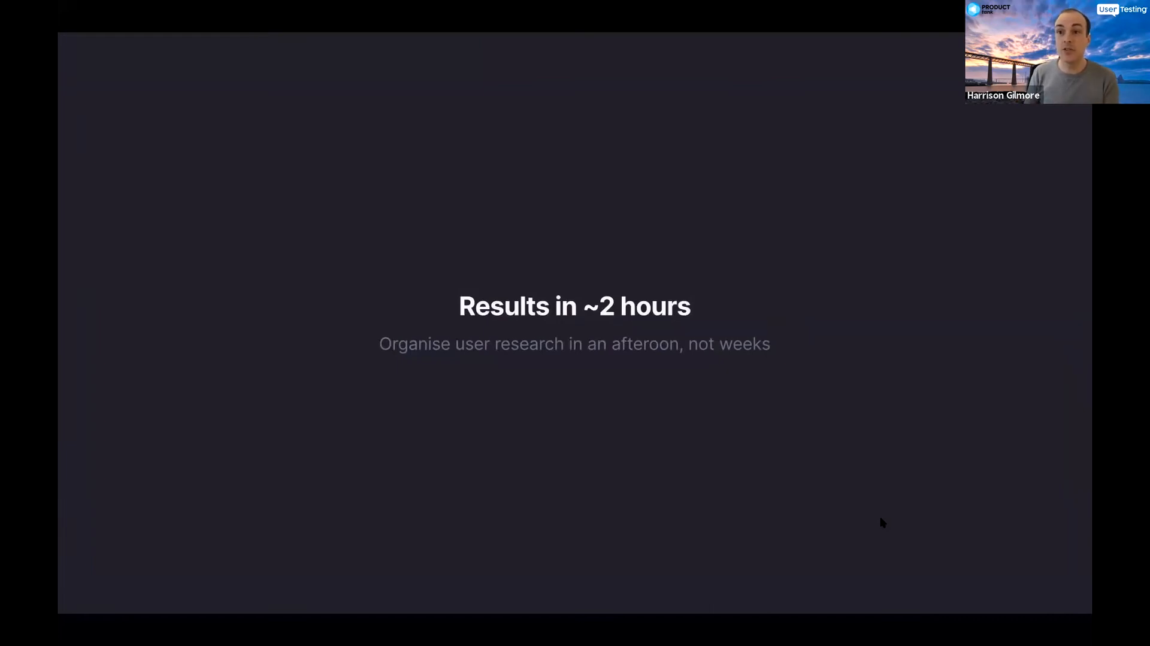
{"action": "mouse_move", "coordinate": [886, 514]}
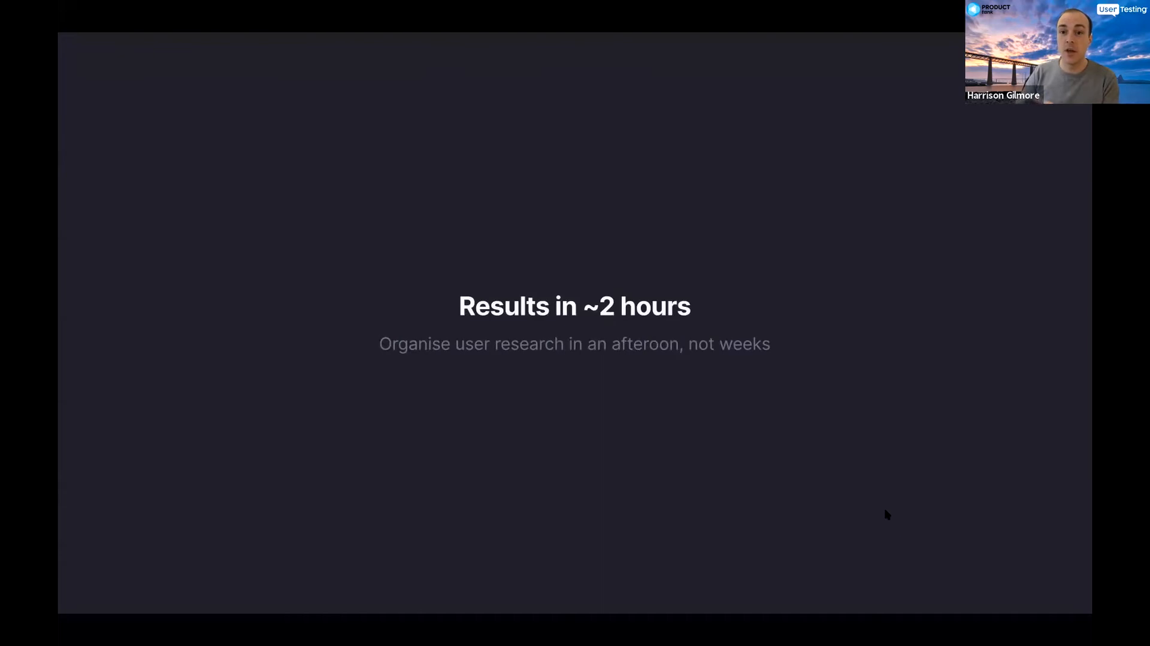
{"action": "mouse_move", "coordinate": [847, 493]}
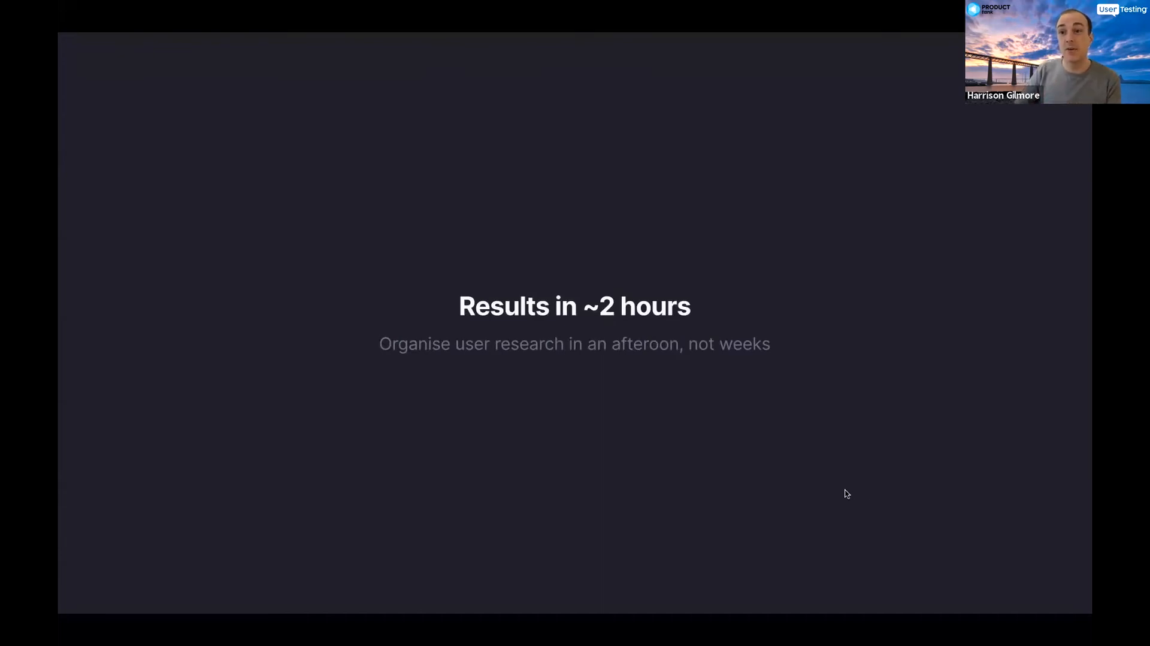
{"action": "mouse_move", "coordinate": [879, 514]}
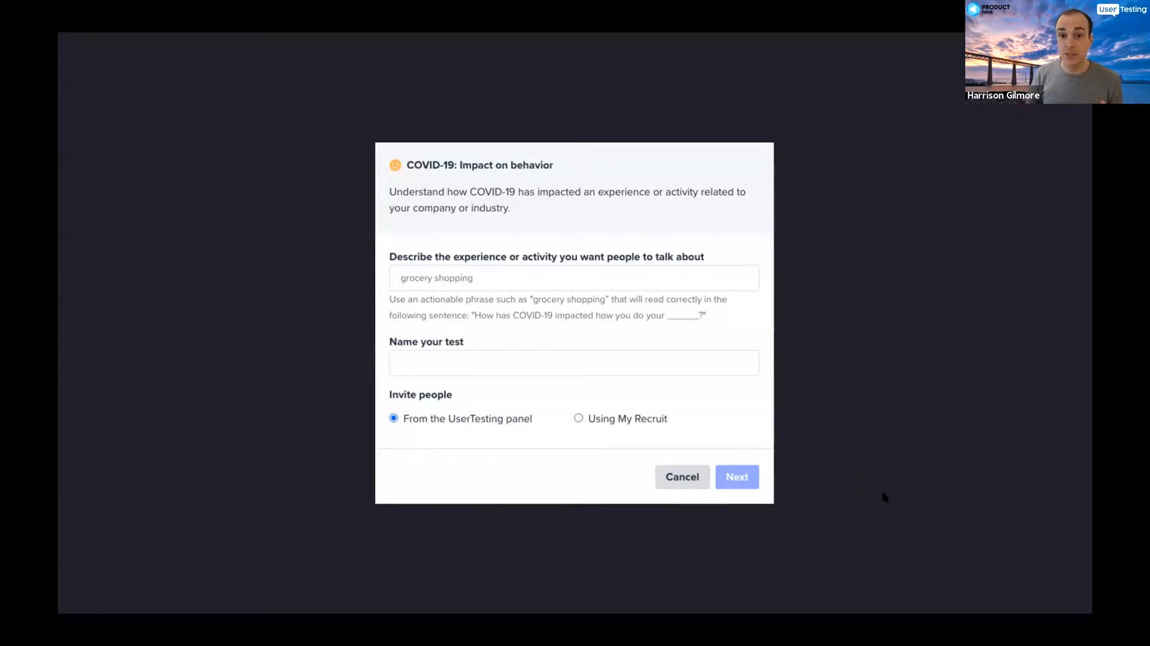
{"action": "mouse_move", "coordinate": [698, 304]}
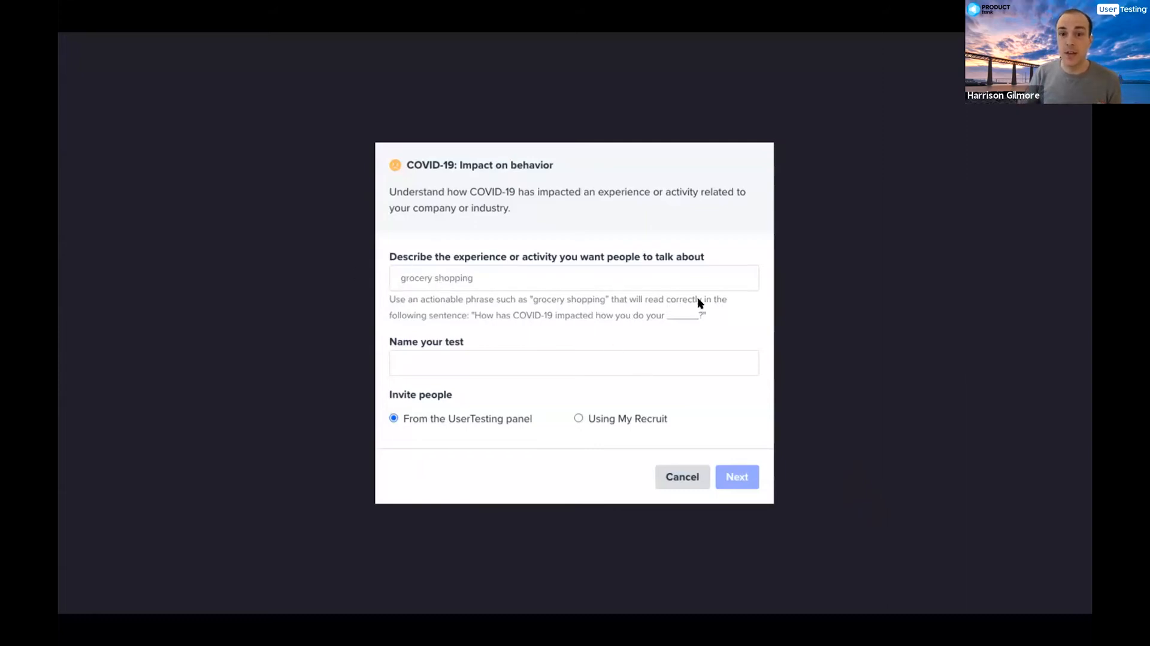
{"action": "mouse_move", "coordinate": [753, 280]}
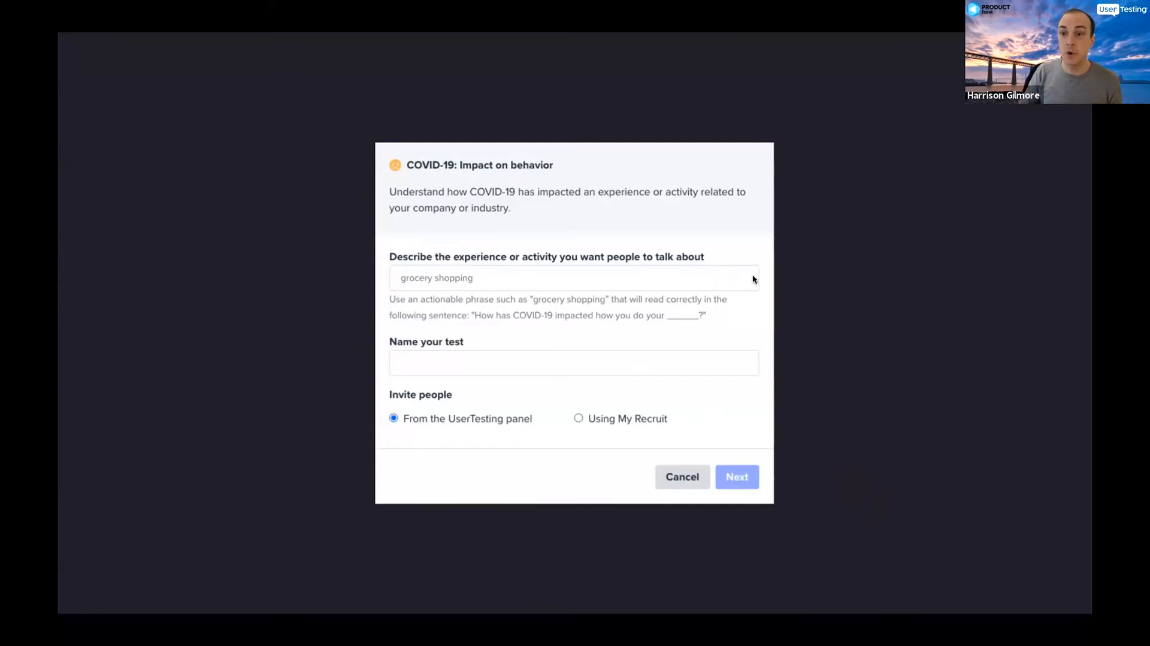
{"action": "mouse_move", "coordinate": [799, 281]}
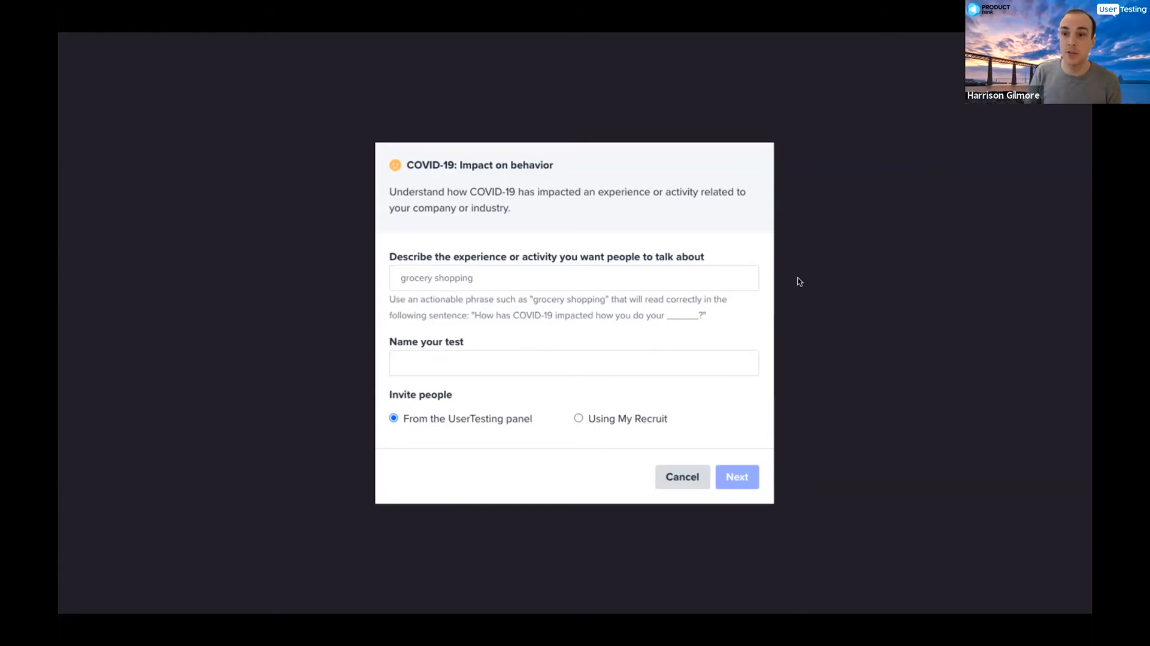
{"action": "mouse_move", "coordinate": [765, 346]}
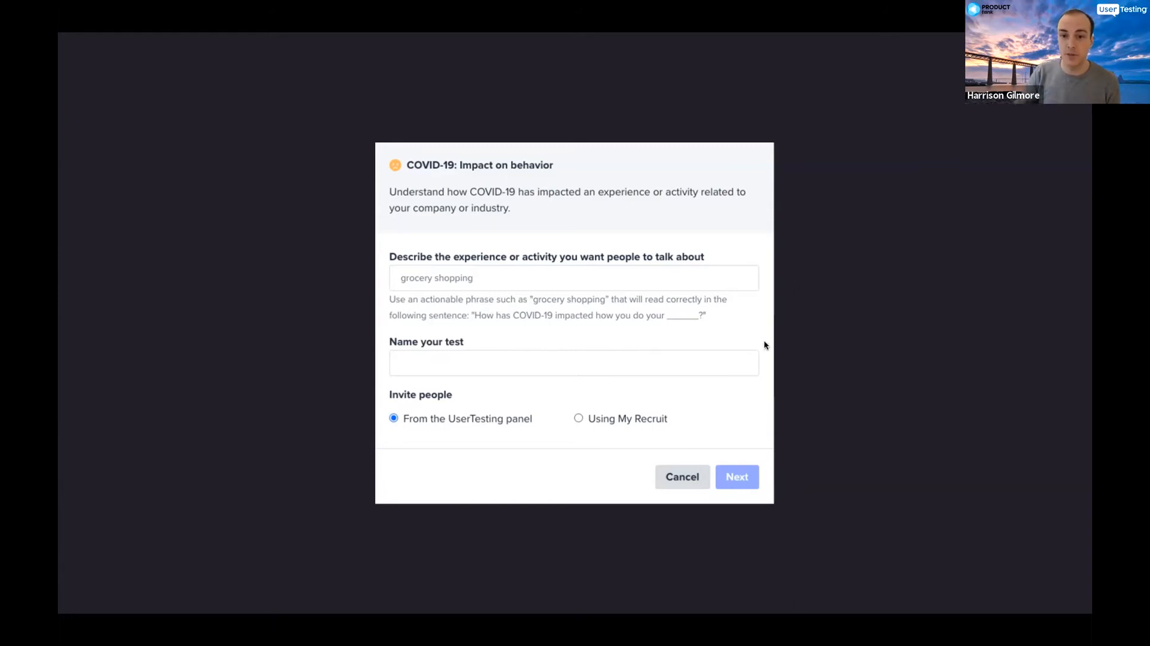
{"action": "mouse_move", "coordinate": [799, 357]}
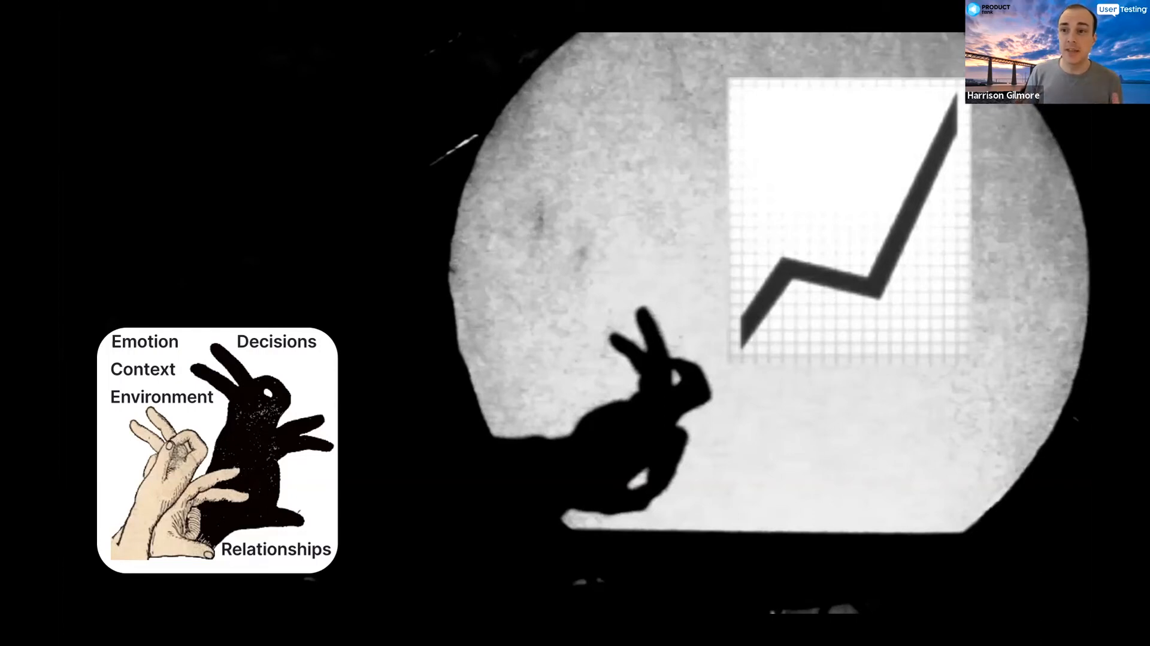
{"action": "mouse_move", "coordinate": [781, 433]}
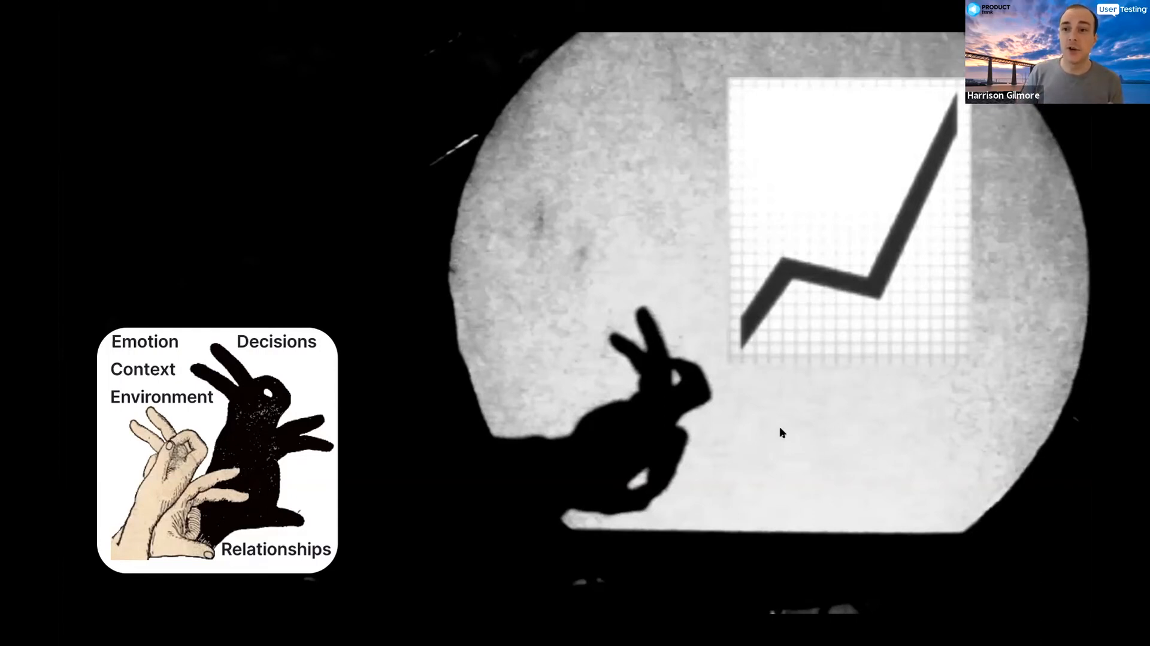
{"action": "mouse_move", "coordinate": [833, 463]}
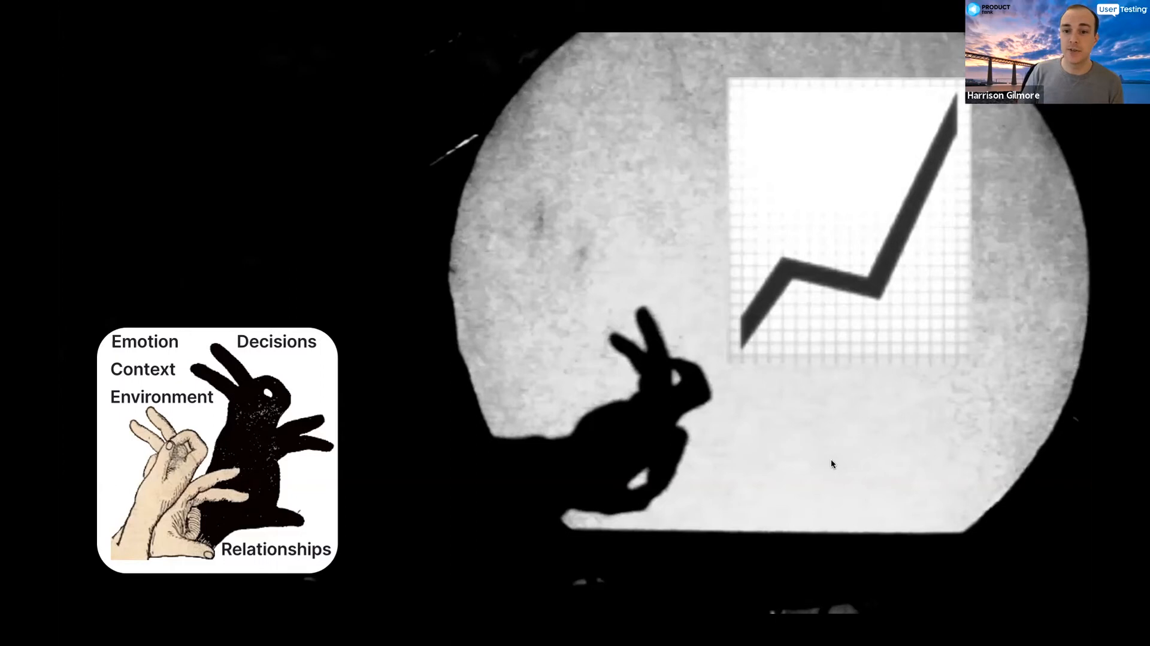